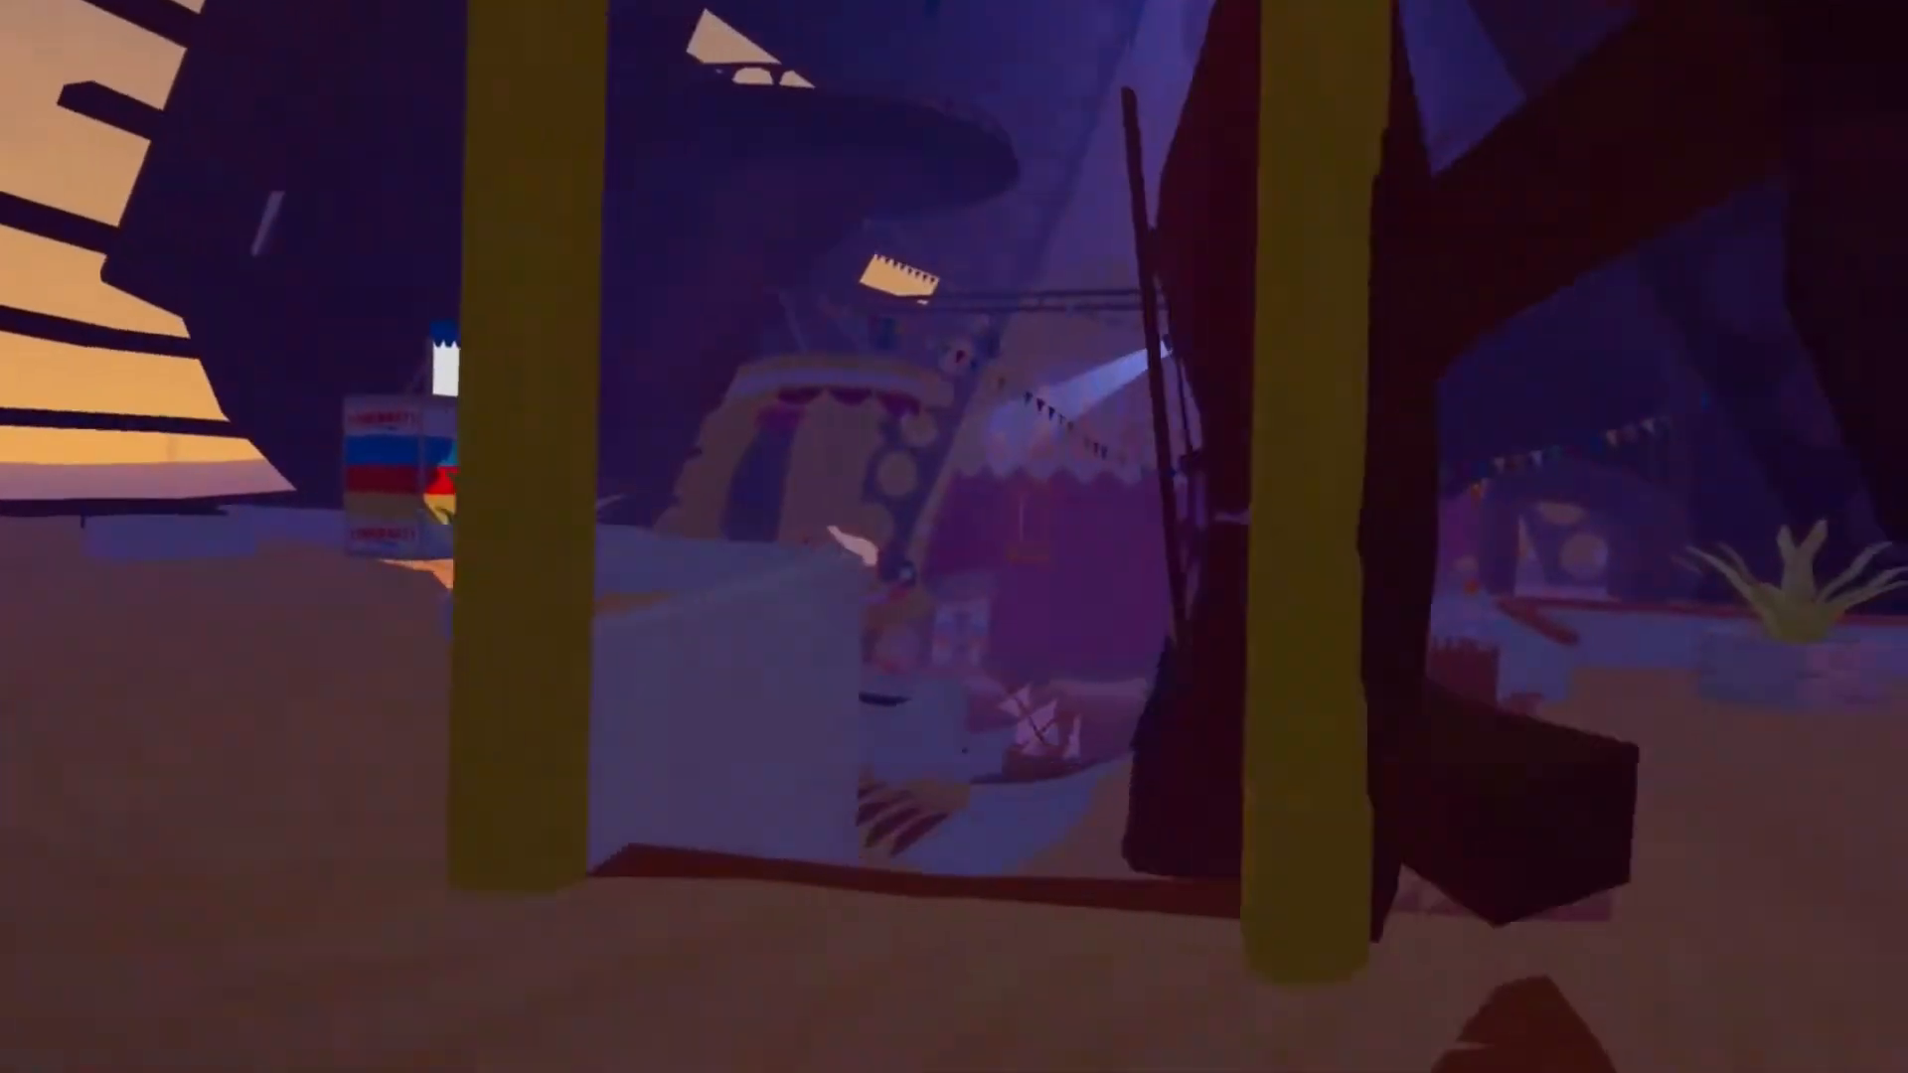
pyautogui.moveTo(954, 536)
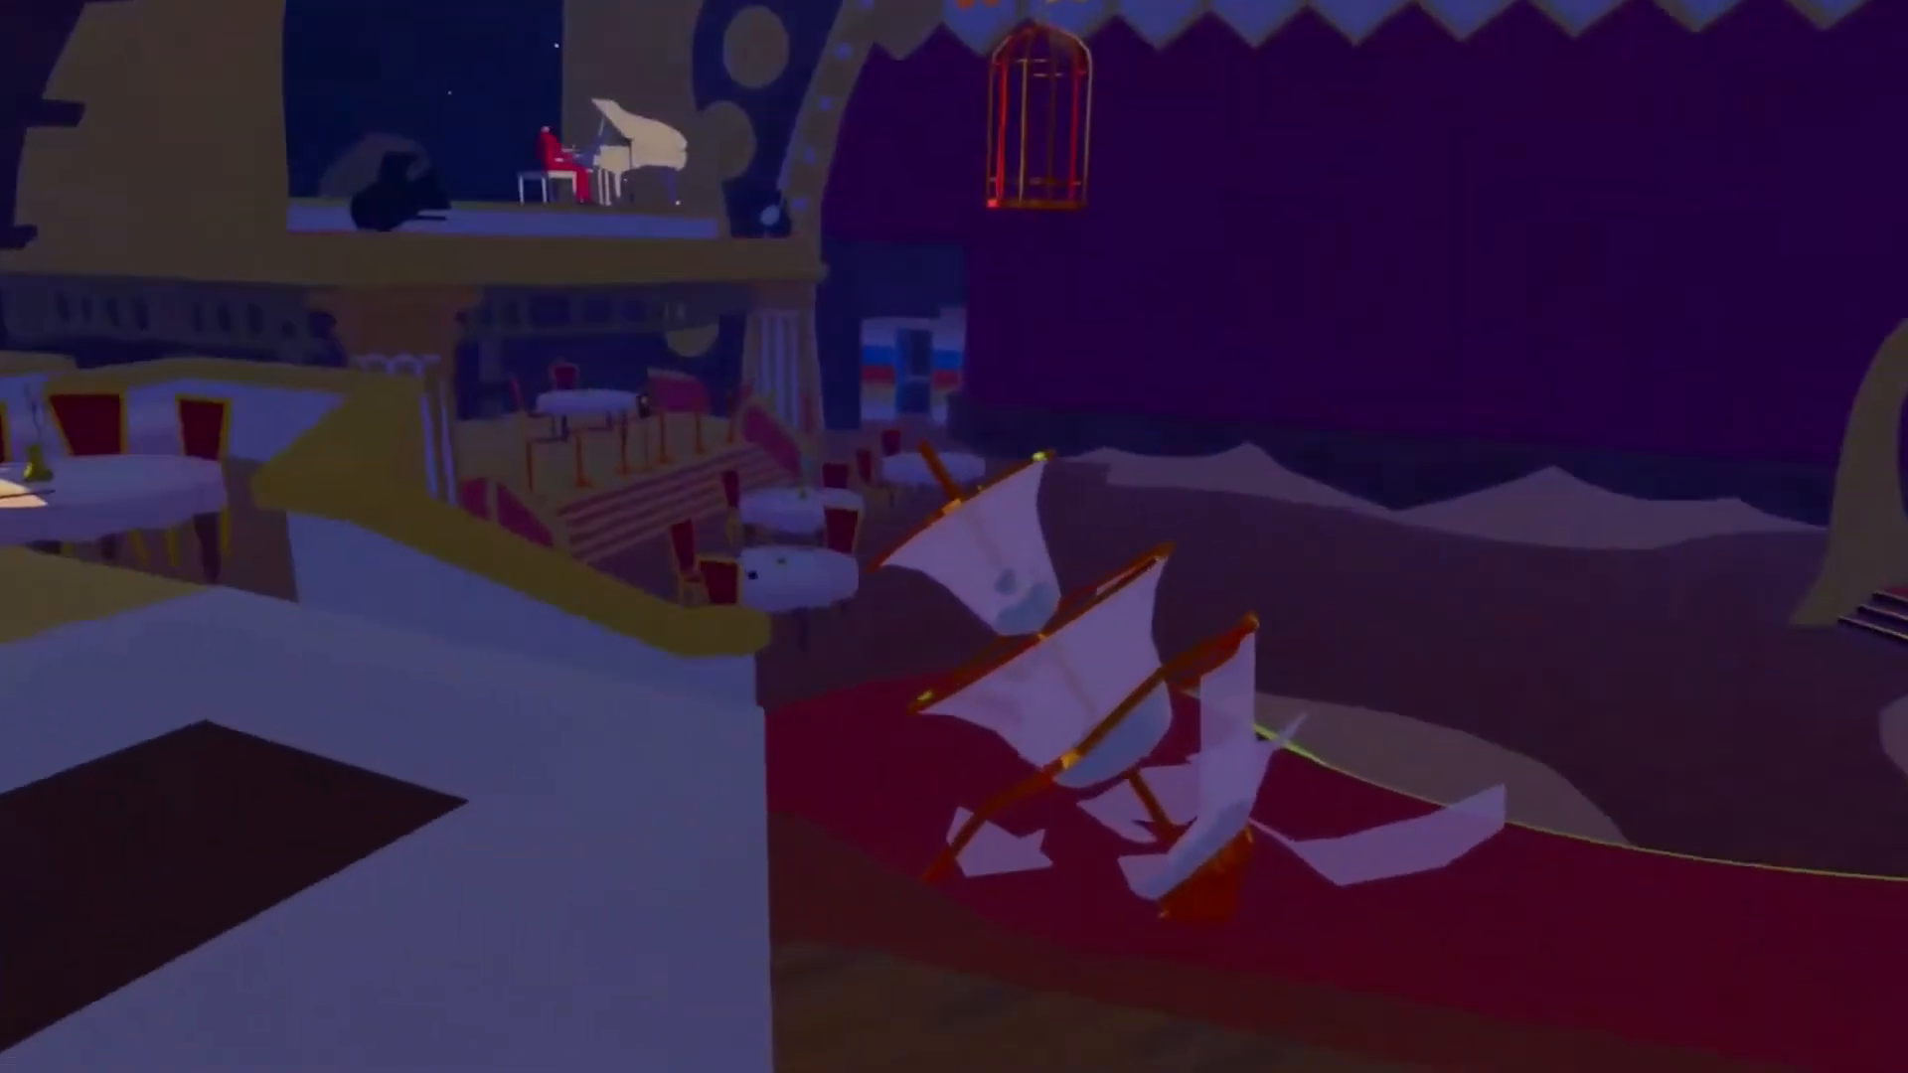
pyautogui.moveTo(953, 536)
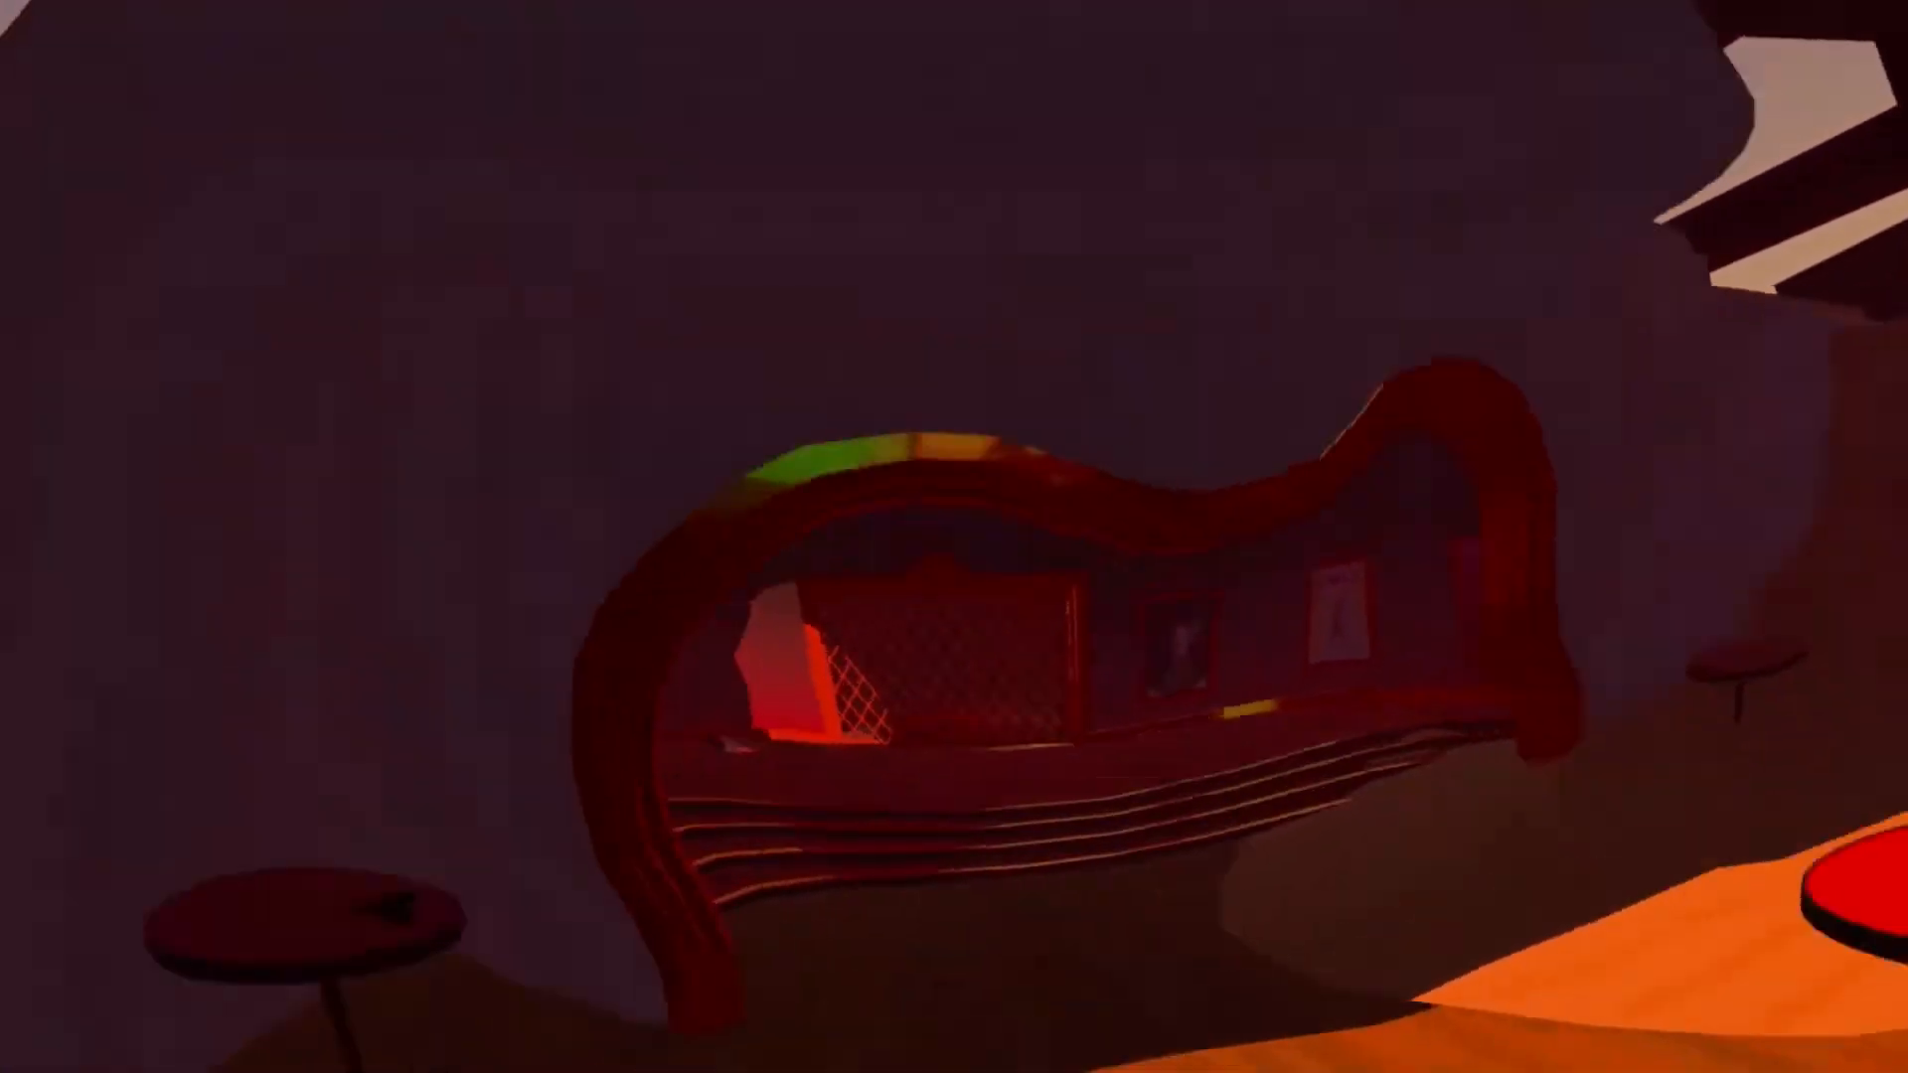
pyautogui.moveTo(954, 536)
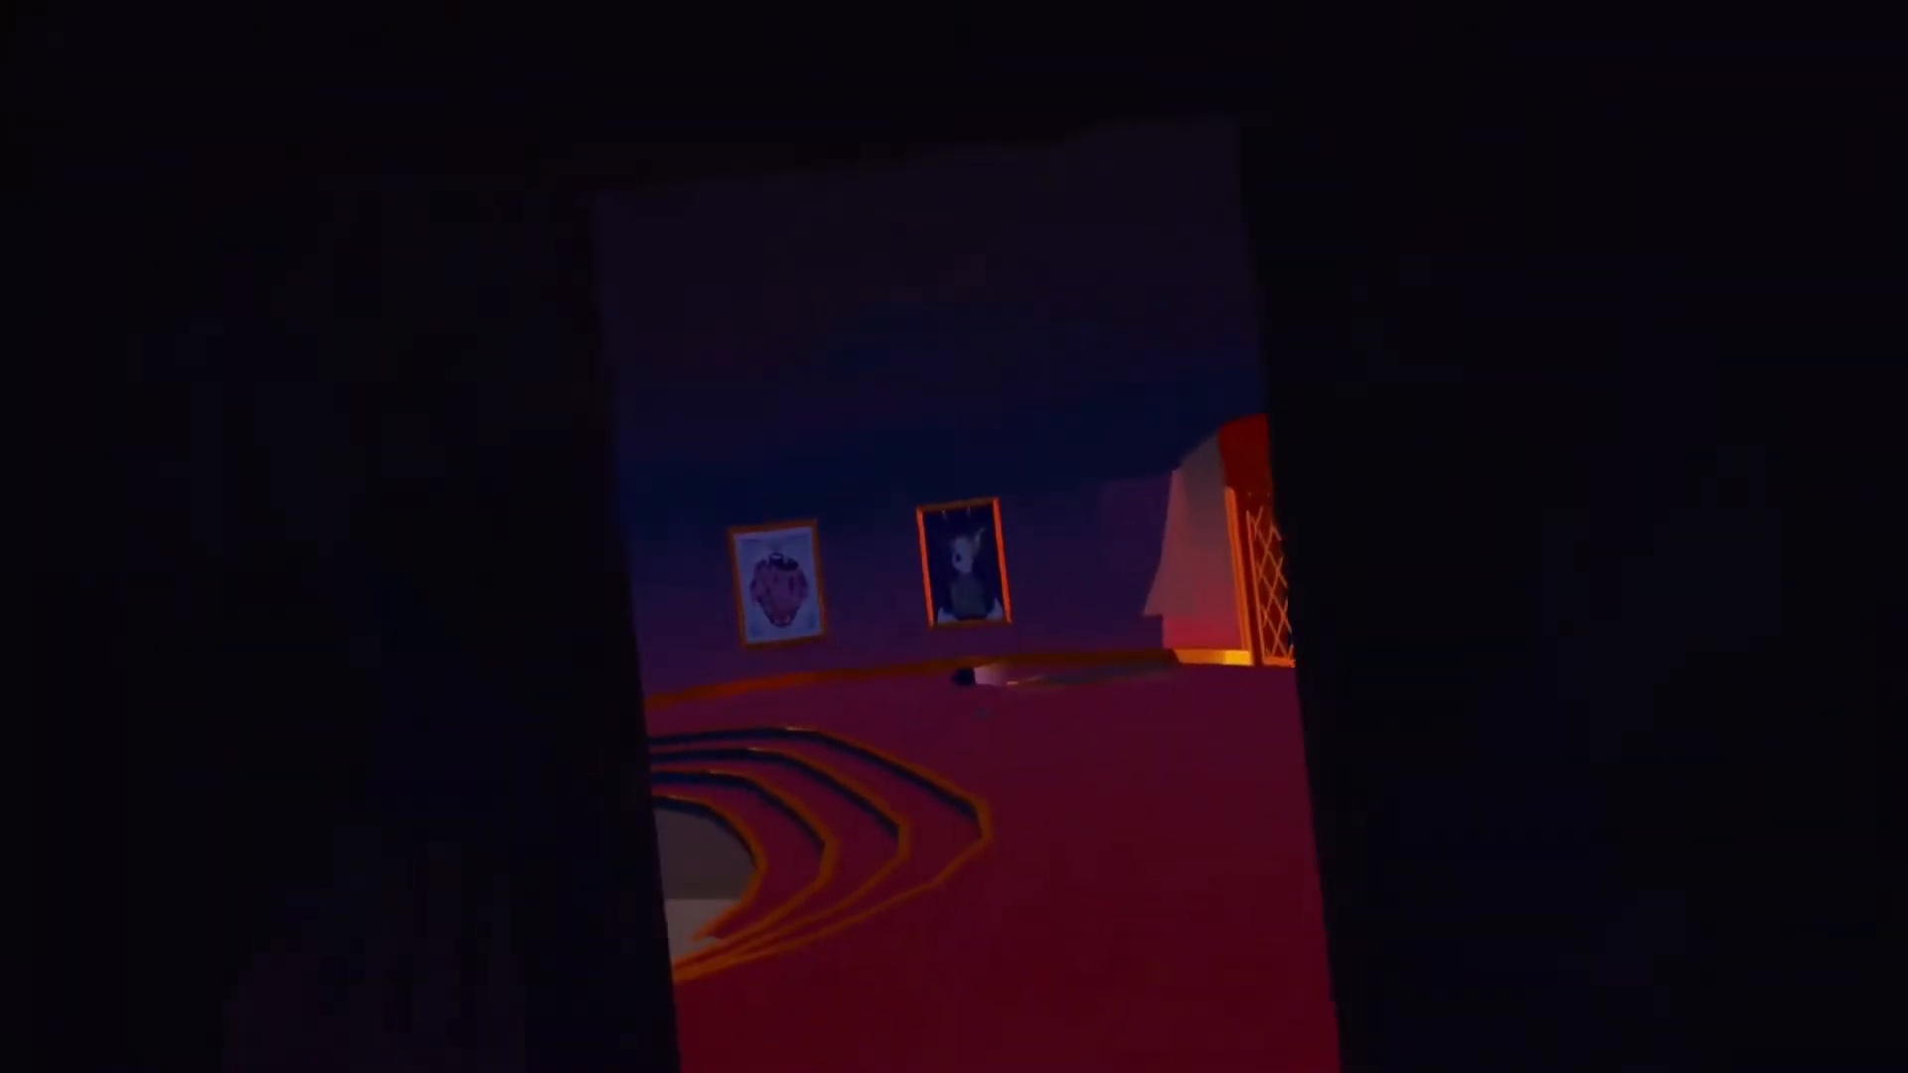
pyautogui.moveTo(954, 537)
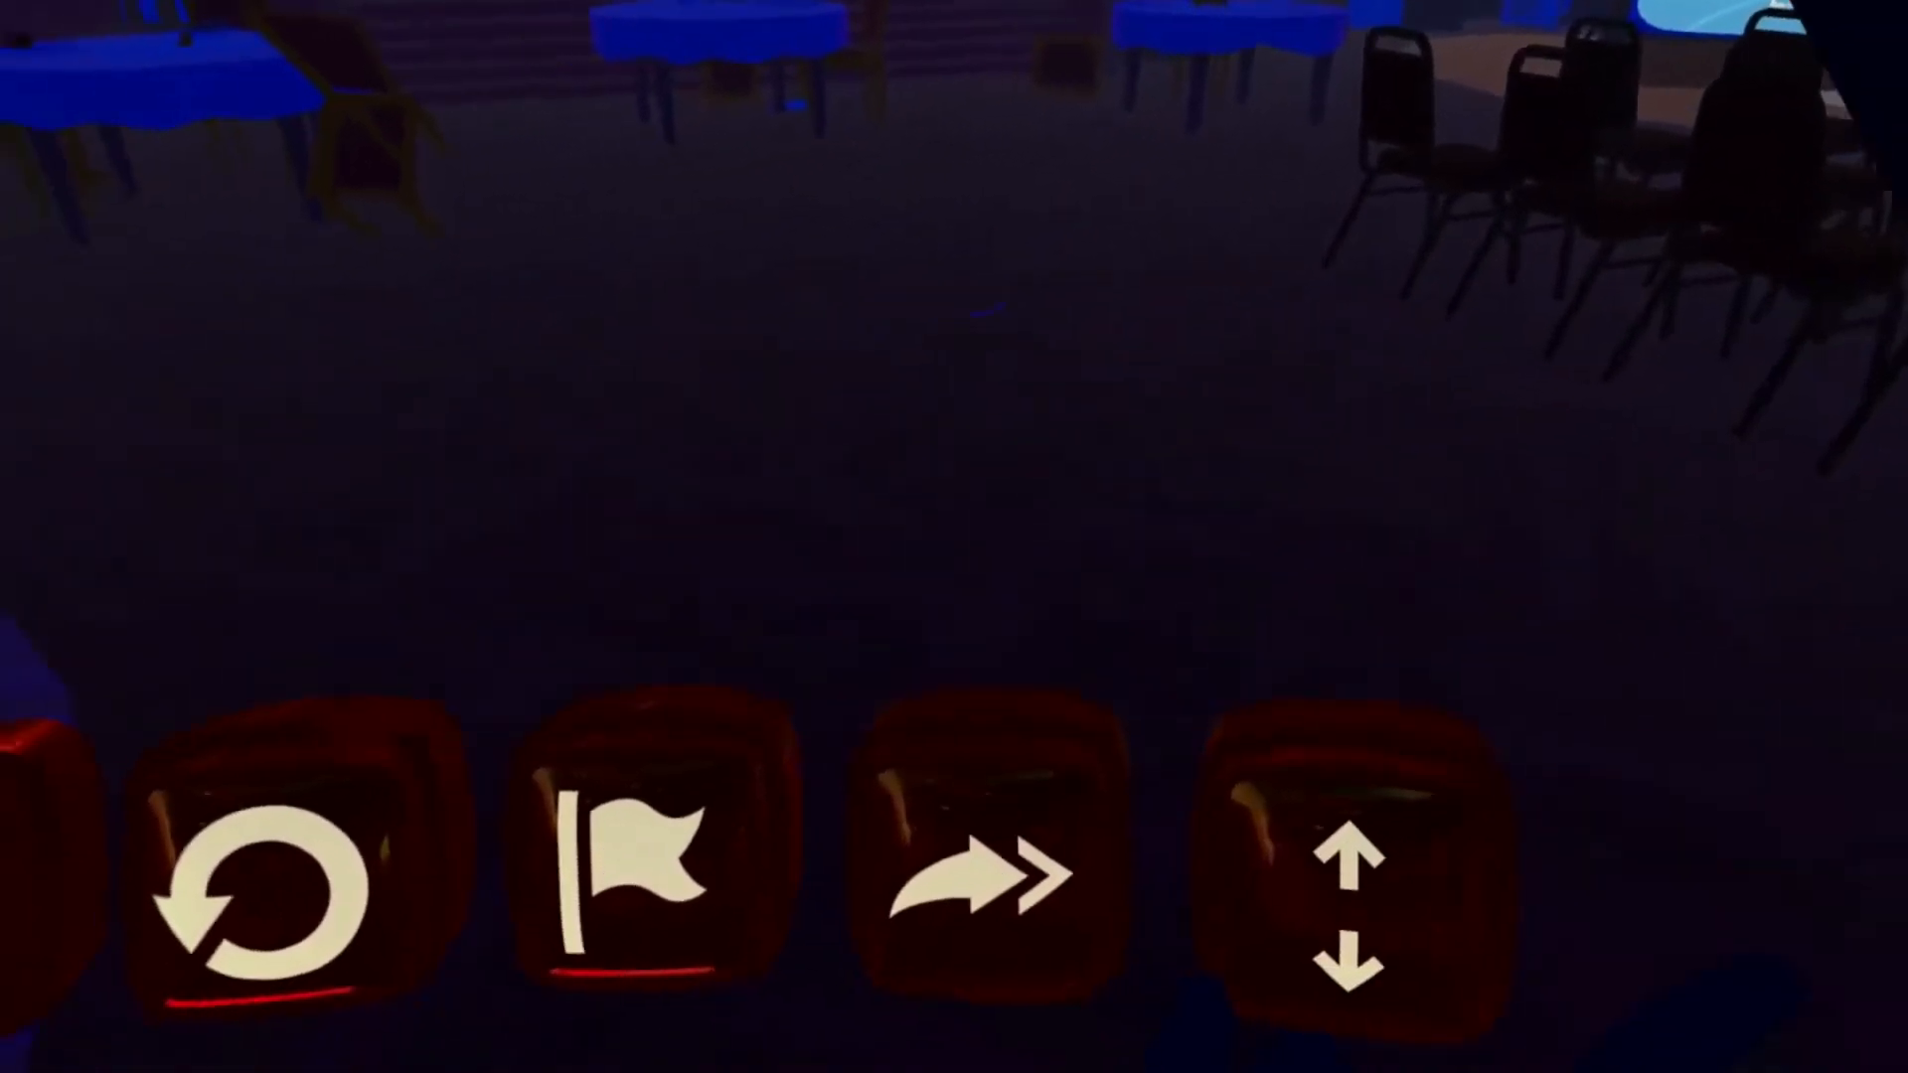
# - Drop a waypoint marker at your current position using the wrist menu's flag button
pyautogui.click(986, 876)
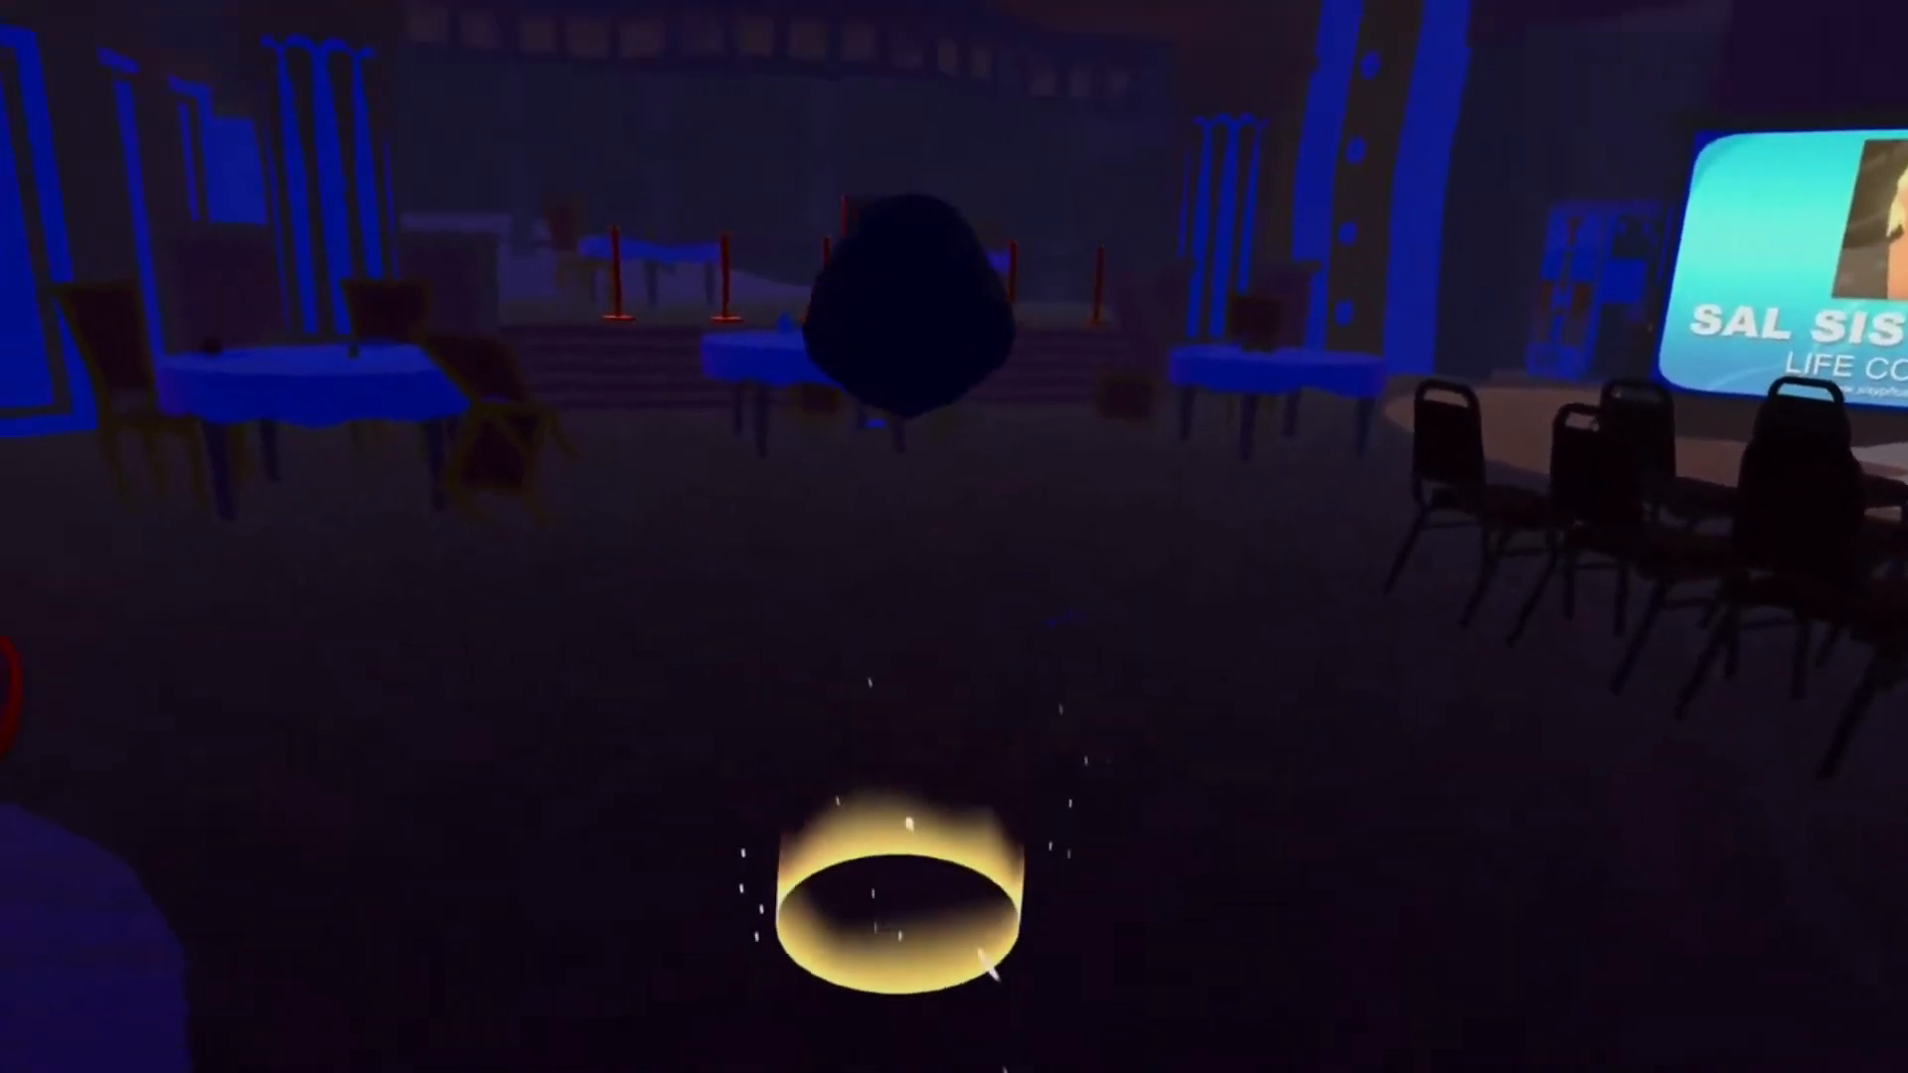